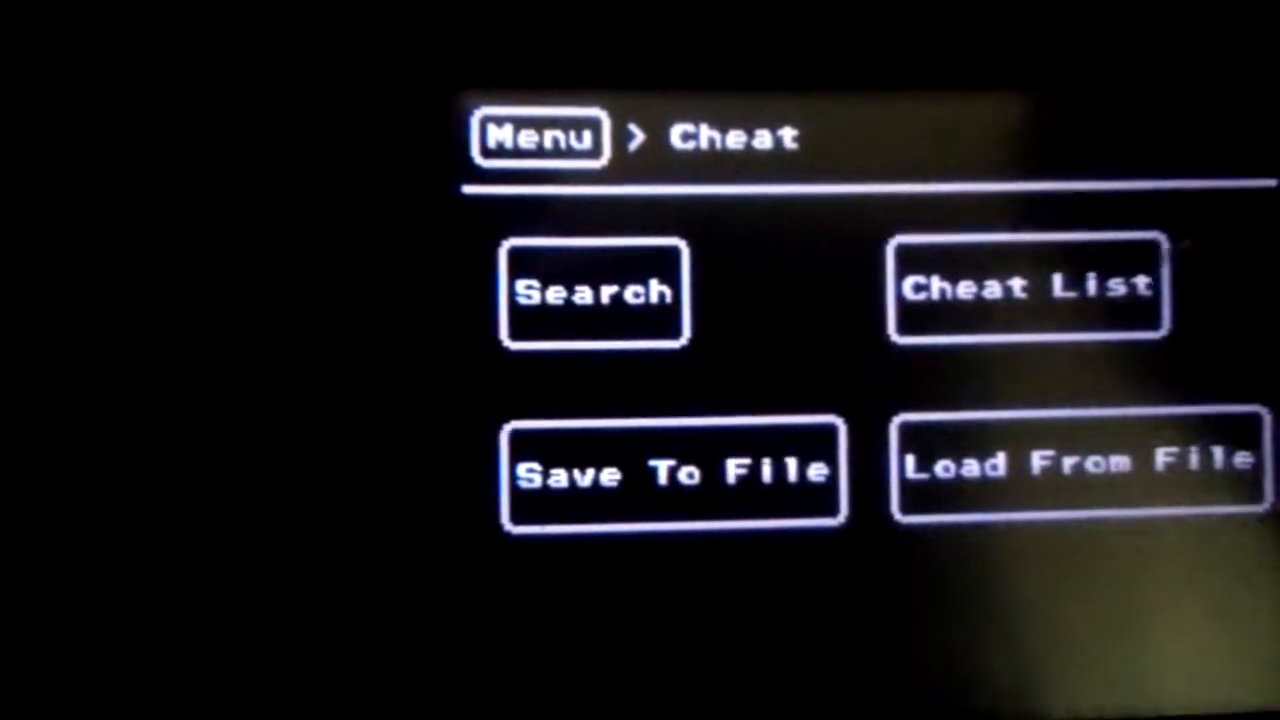
- Run a decrease cheat search, listing the four found addresses with old and new values
{"action": "left_click", "coordinate": [592, 292]}
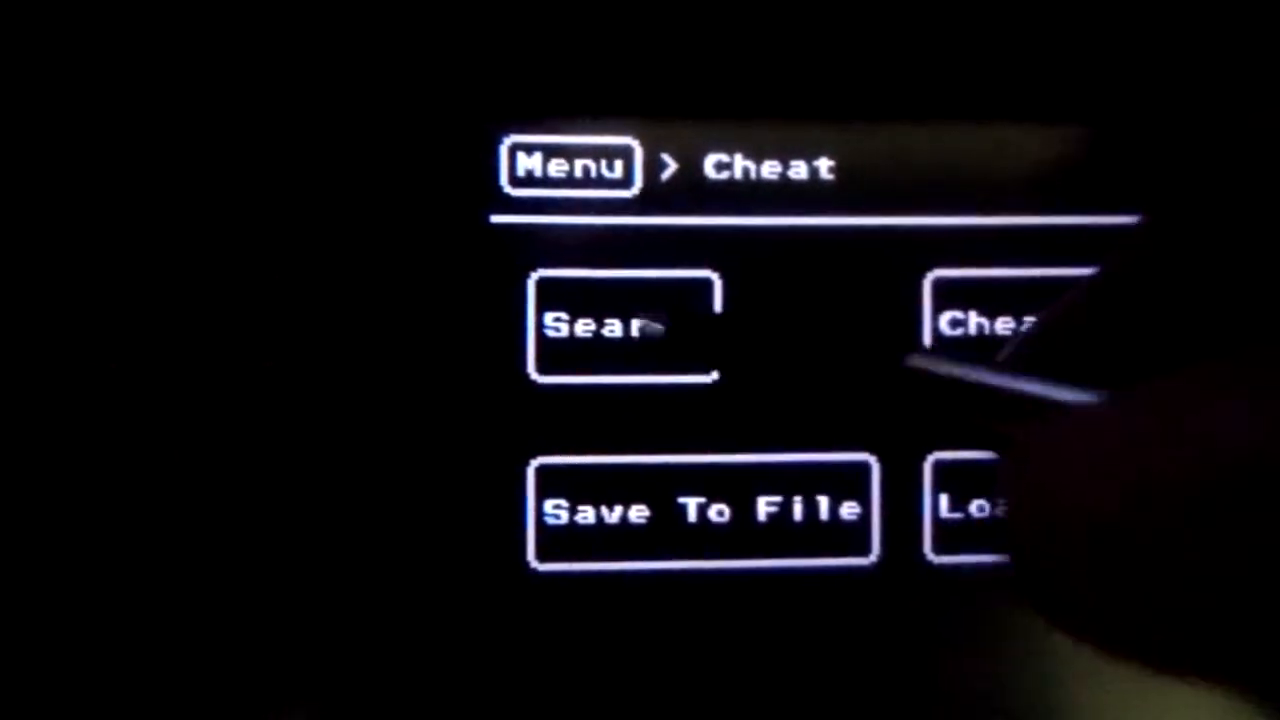
{"action": "left_click", "coordinate": [620, 324]}
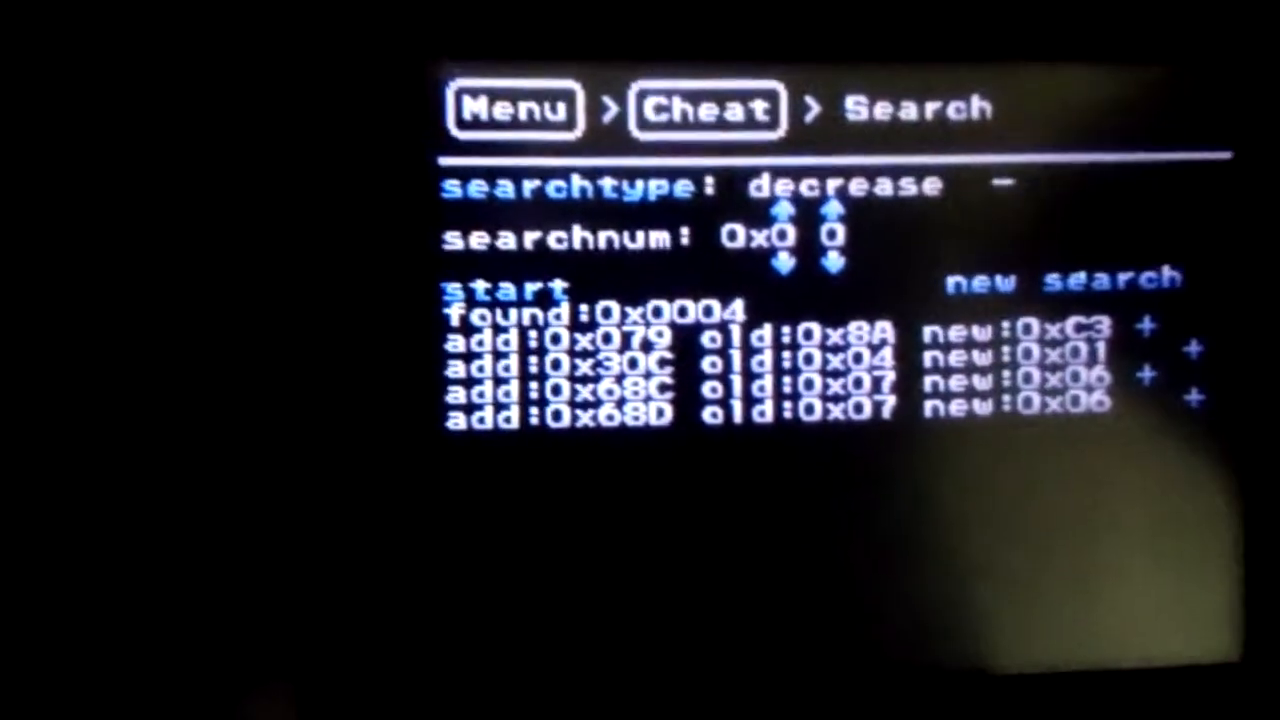